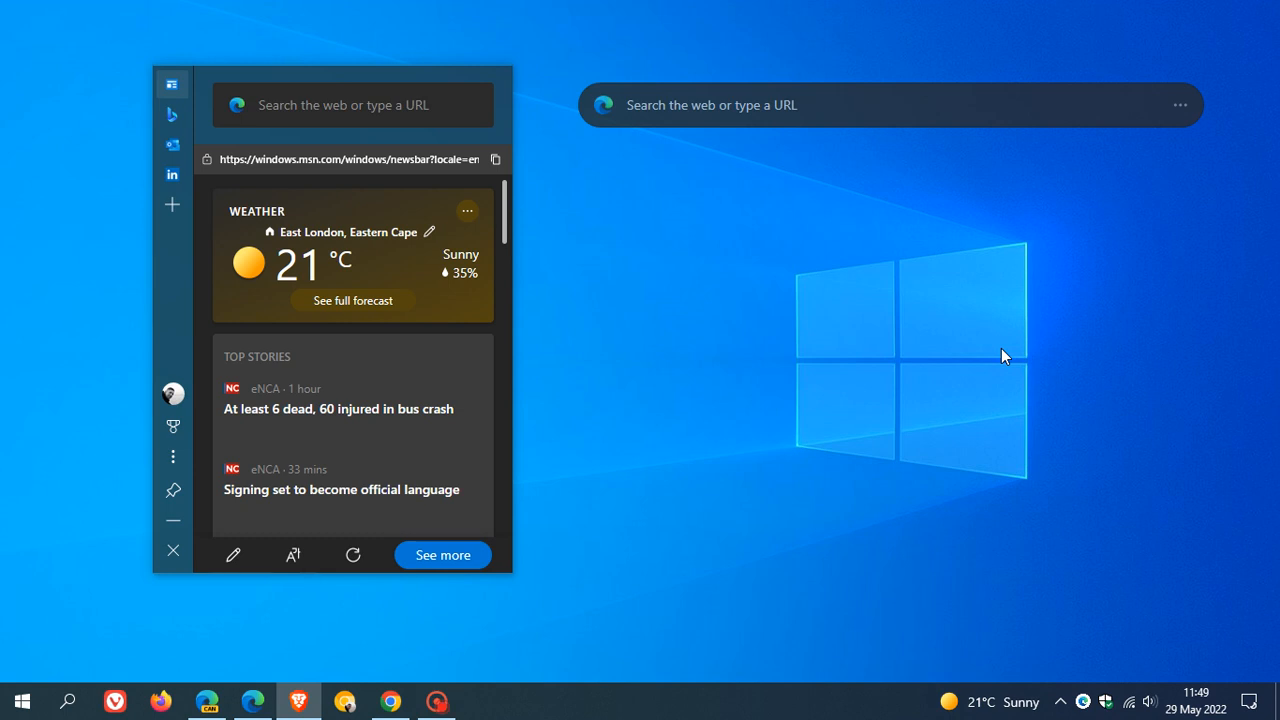
{"action": "mouse_move", "coordinate": [119, 481]}
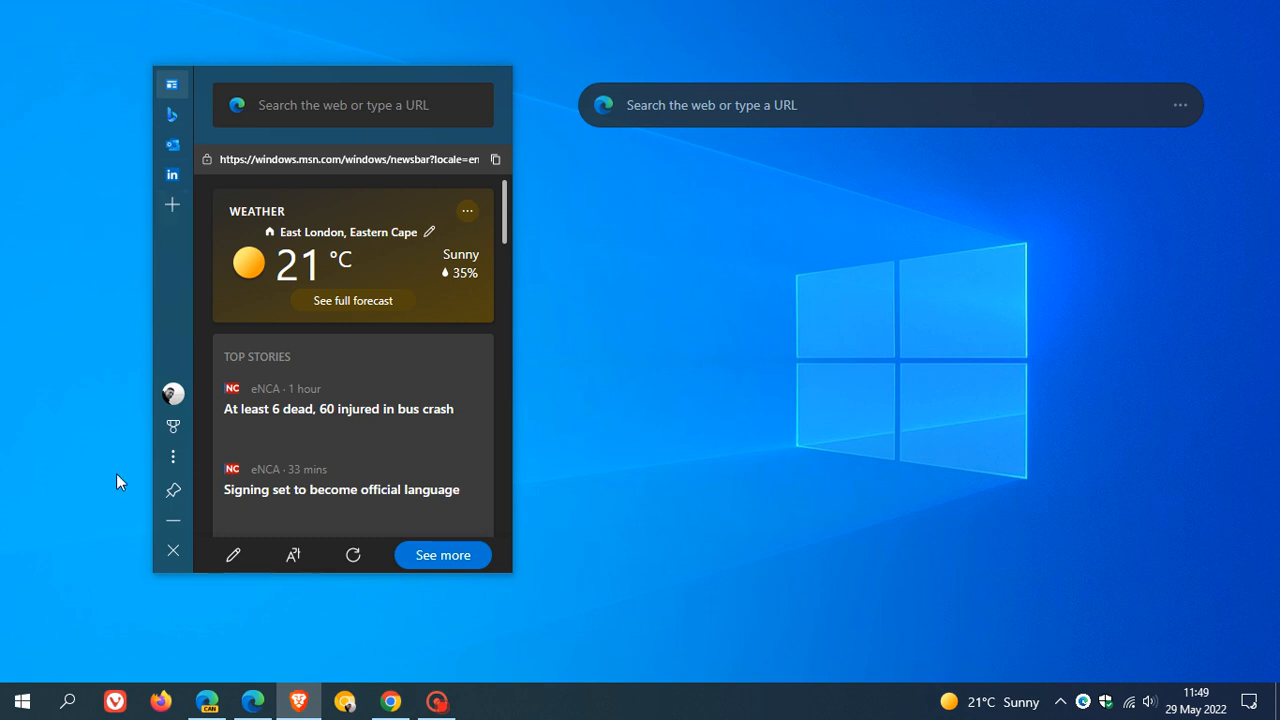
{"action": "mouse_move", "coordinate": [473, 630]}
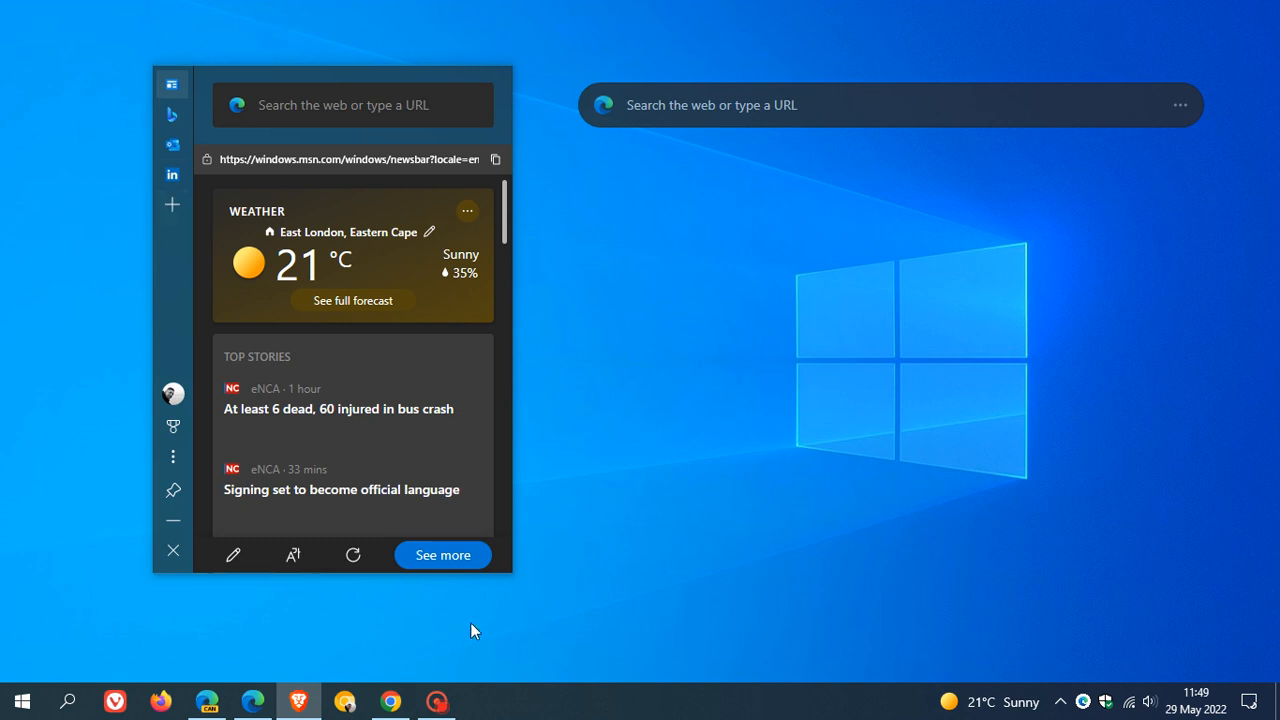
{"action": "mouse_move", "coordinate": [557, 565]}
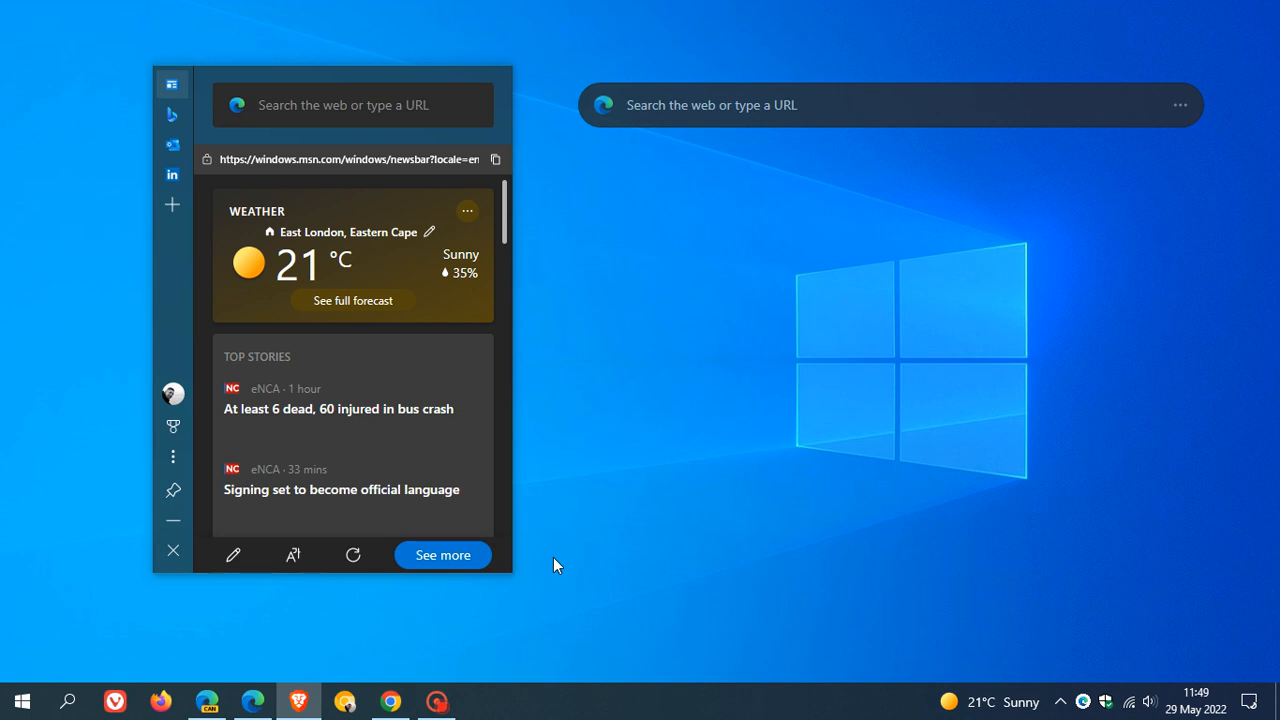
{"action": "mouse_move", "coordinate": [807, 194]}
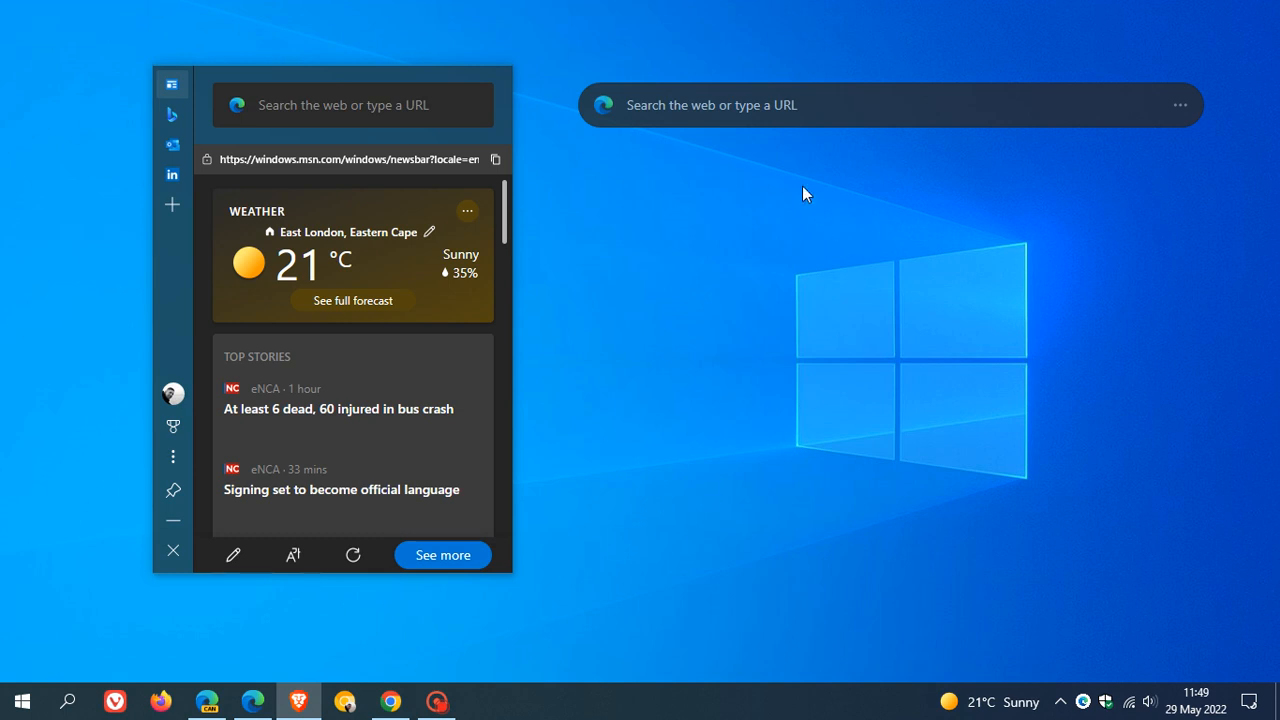
{"action": "mouse_move", "coordinate": [906, 175]}
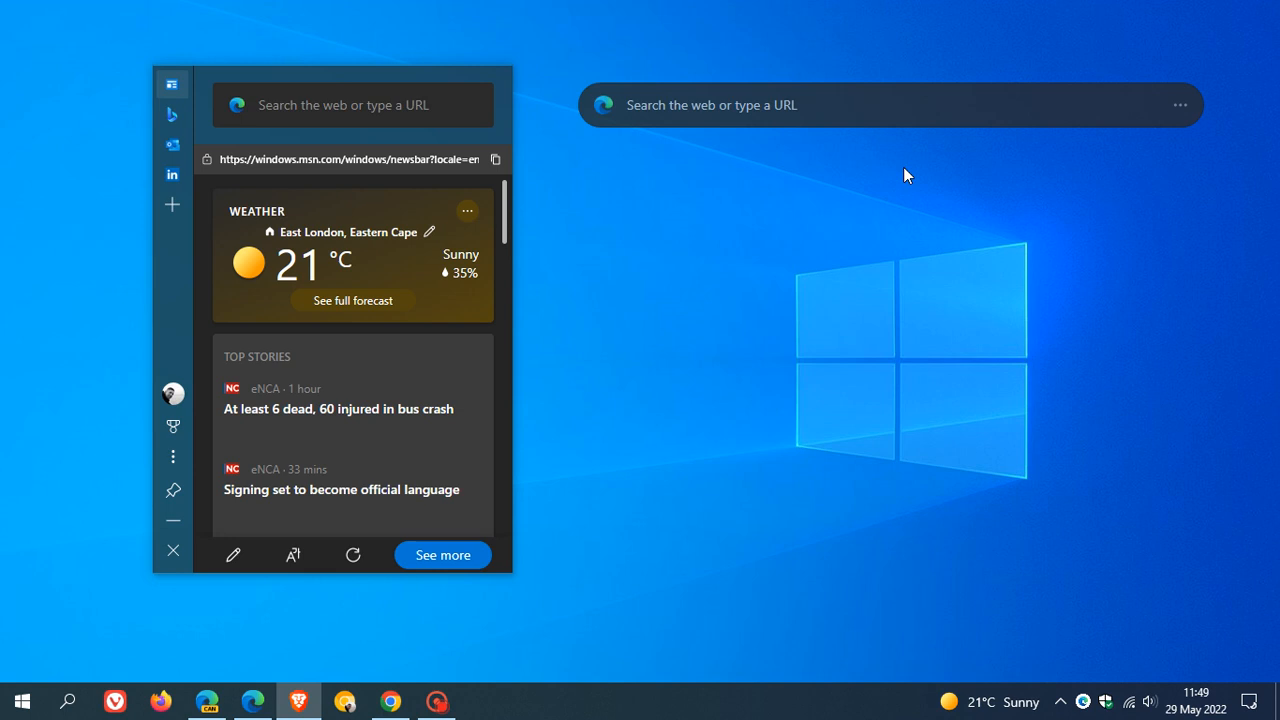
{"action": "mouse_move", "coordinate": [1193, 171]}
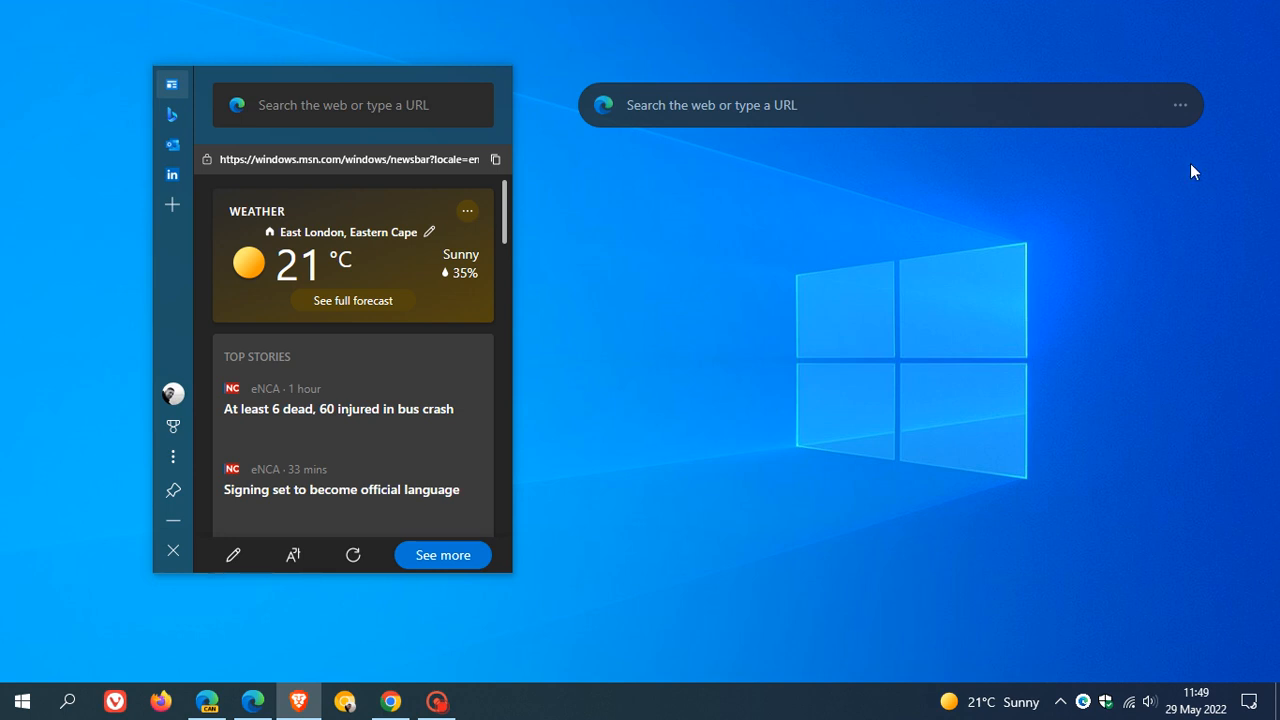
{"action": "mouse_move", "coordinate": [1204, 165]}
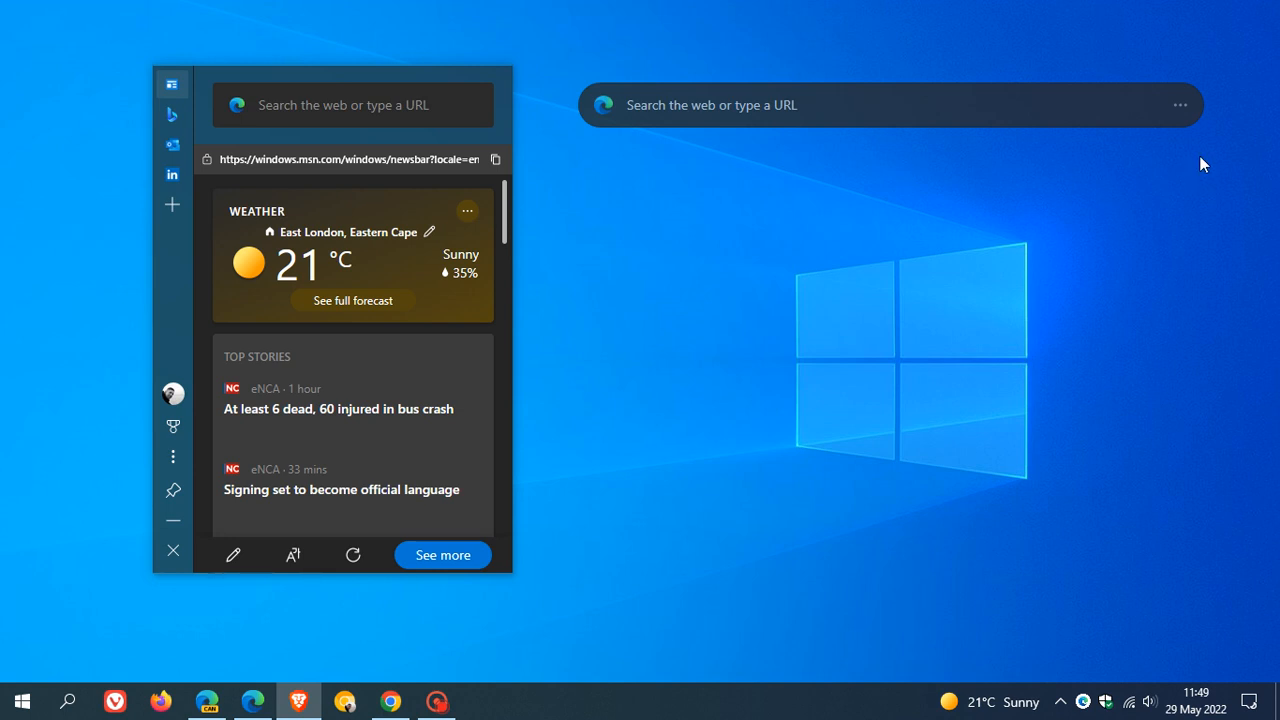
{"action": "mouse_move", "coordinate": [1043, 122]}
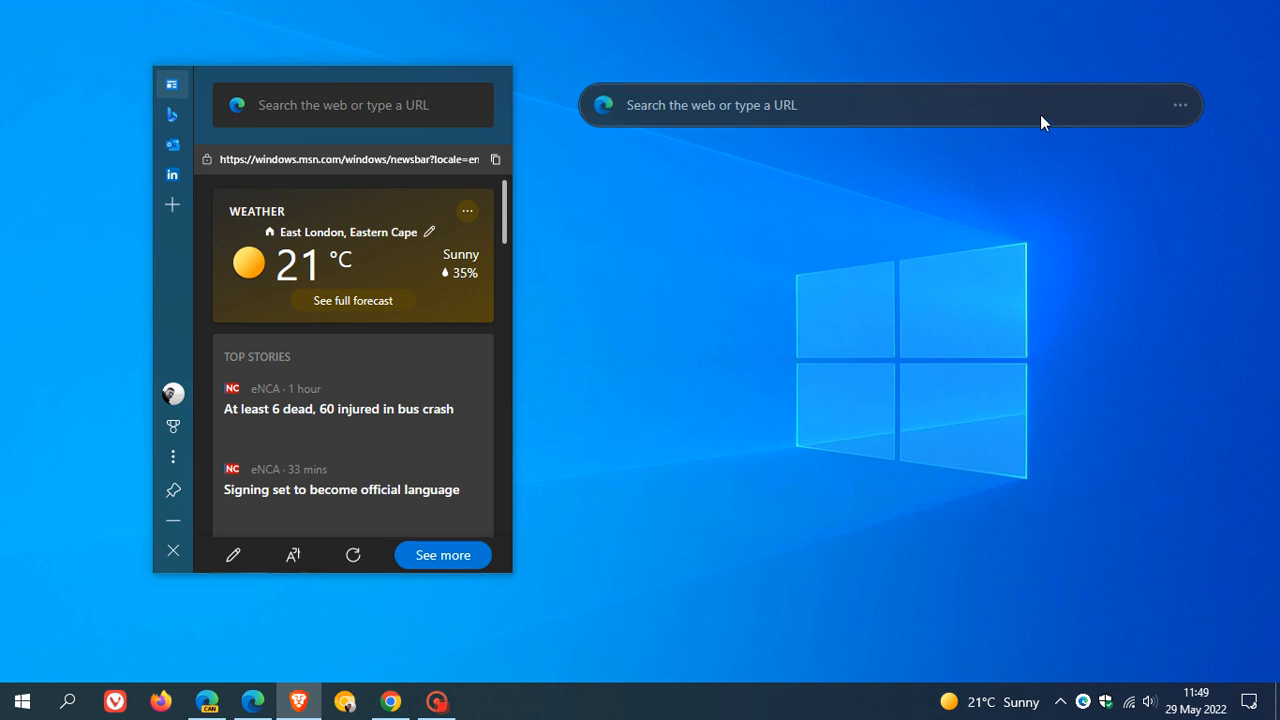
{"action": "mouse_move", "coordinate": [958, 105]}
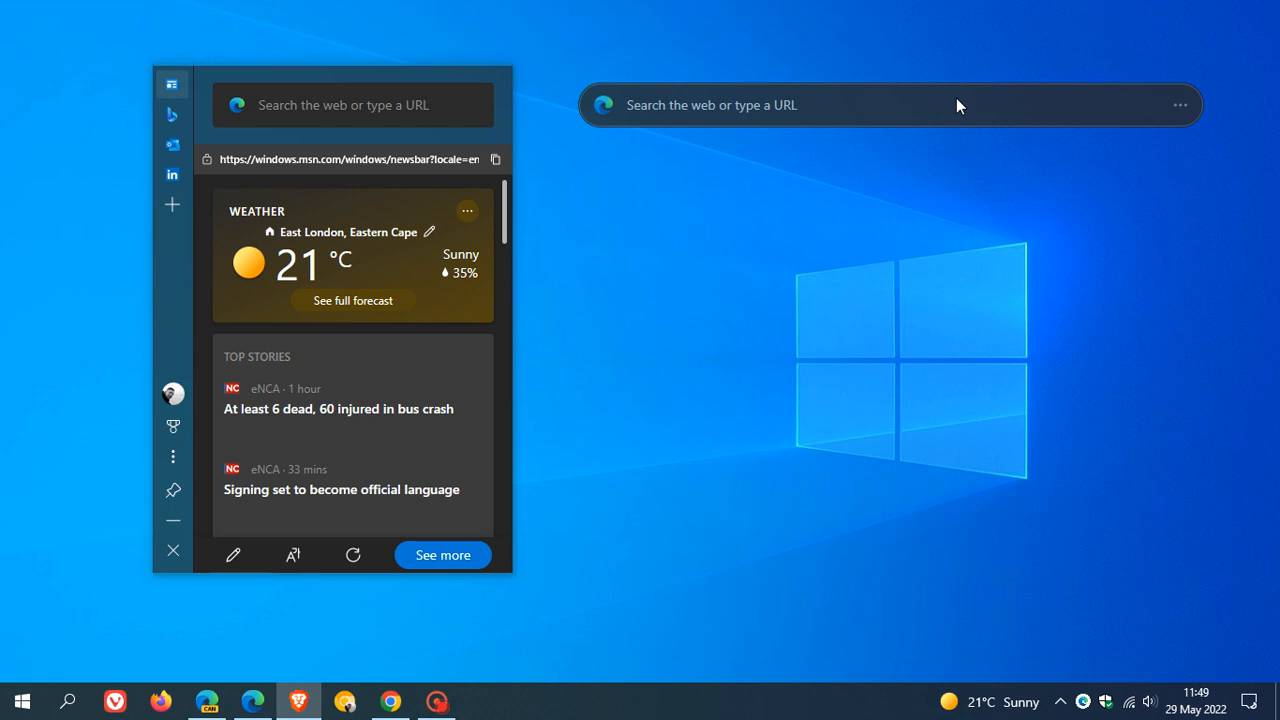
{"action": "mouse_move", "coordinate": [905, 248]}
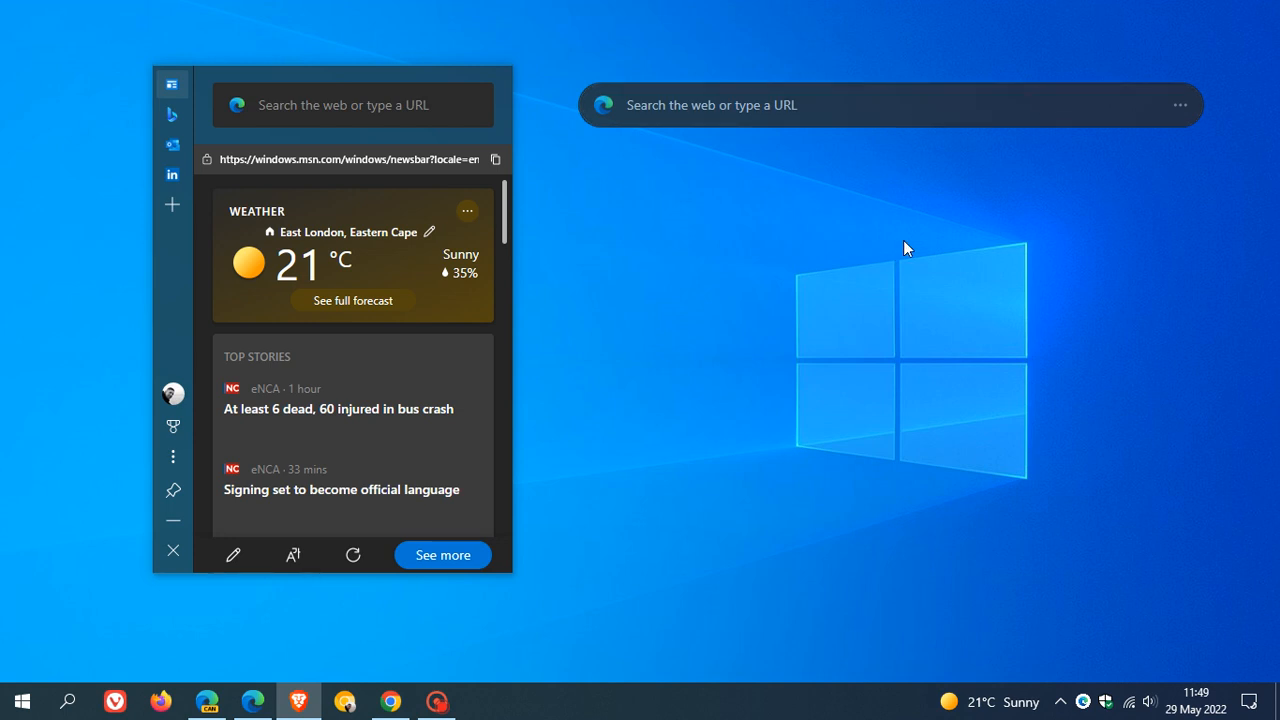
{"action": "mouse_move", "coordinate": [910, 241]}
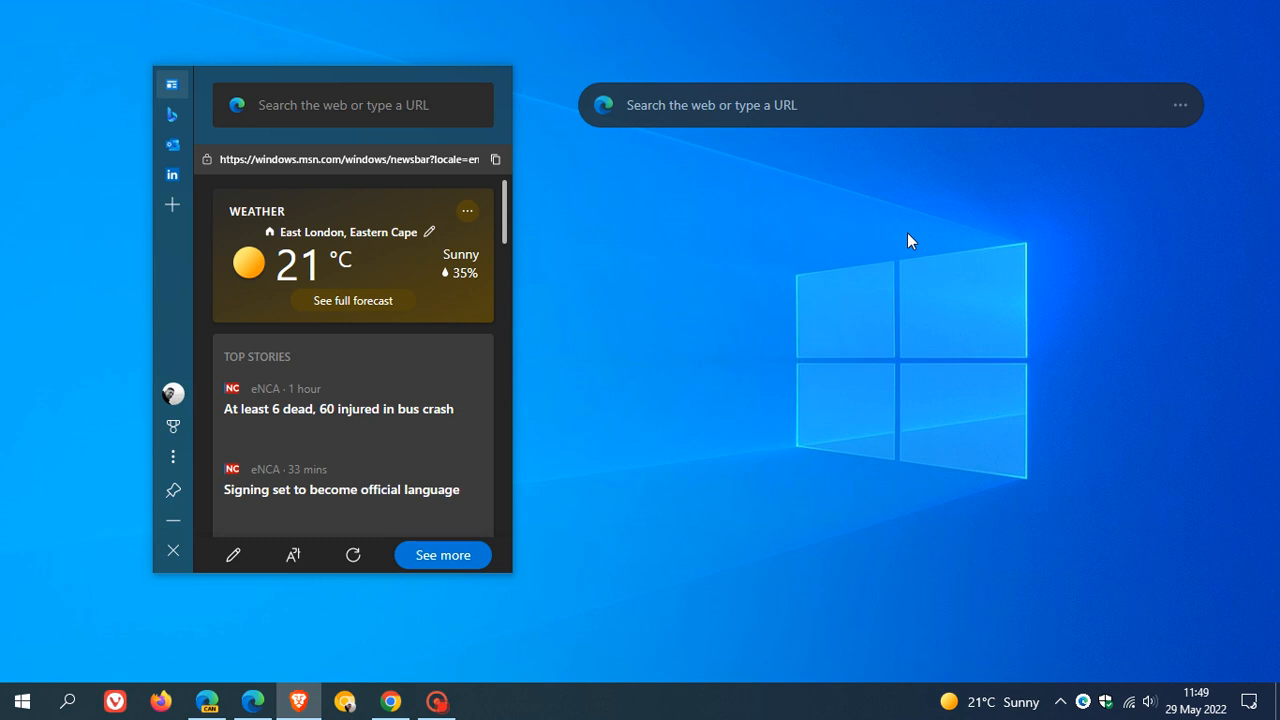
{"action": "mouse_move", "coordinate": [857, 234]}
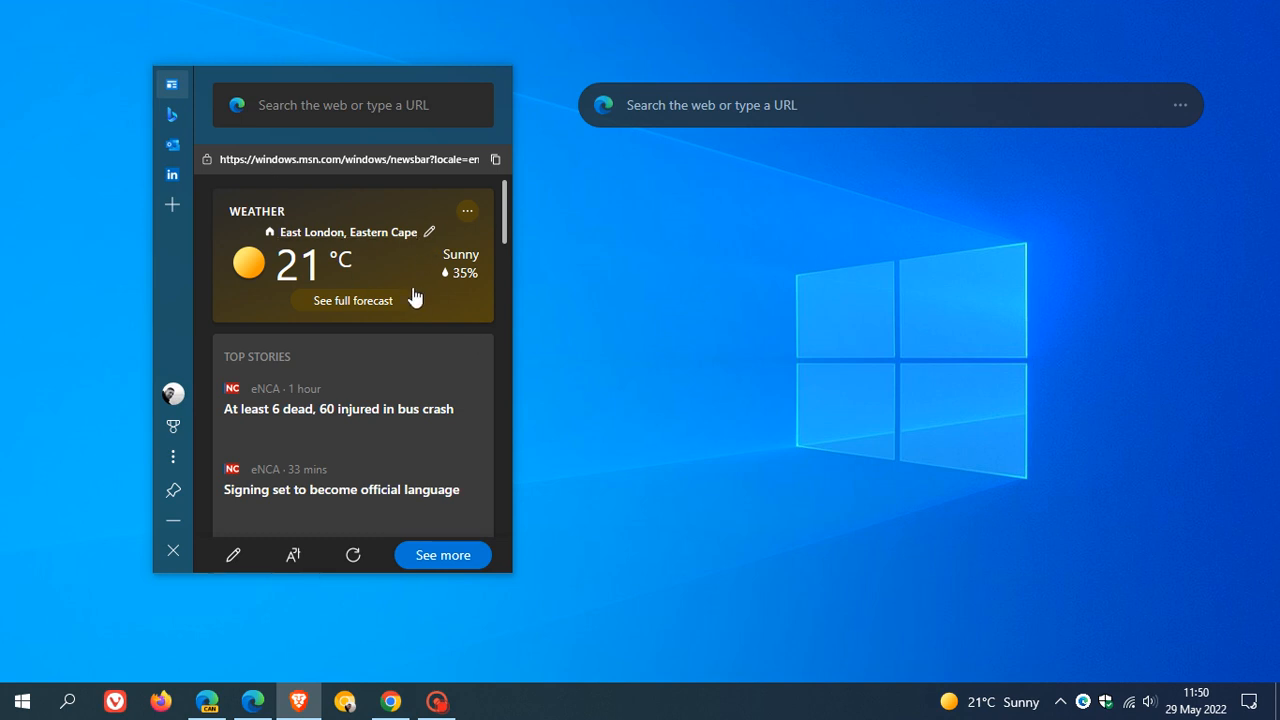
{"action": "mouse_move", "coordinate": [733, 307]}
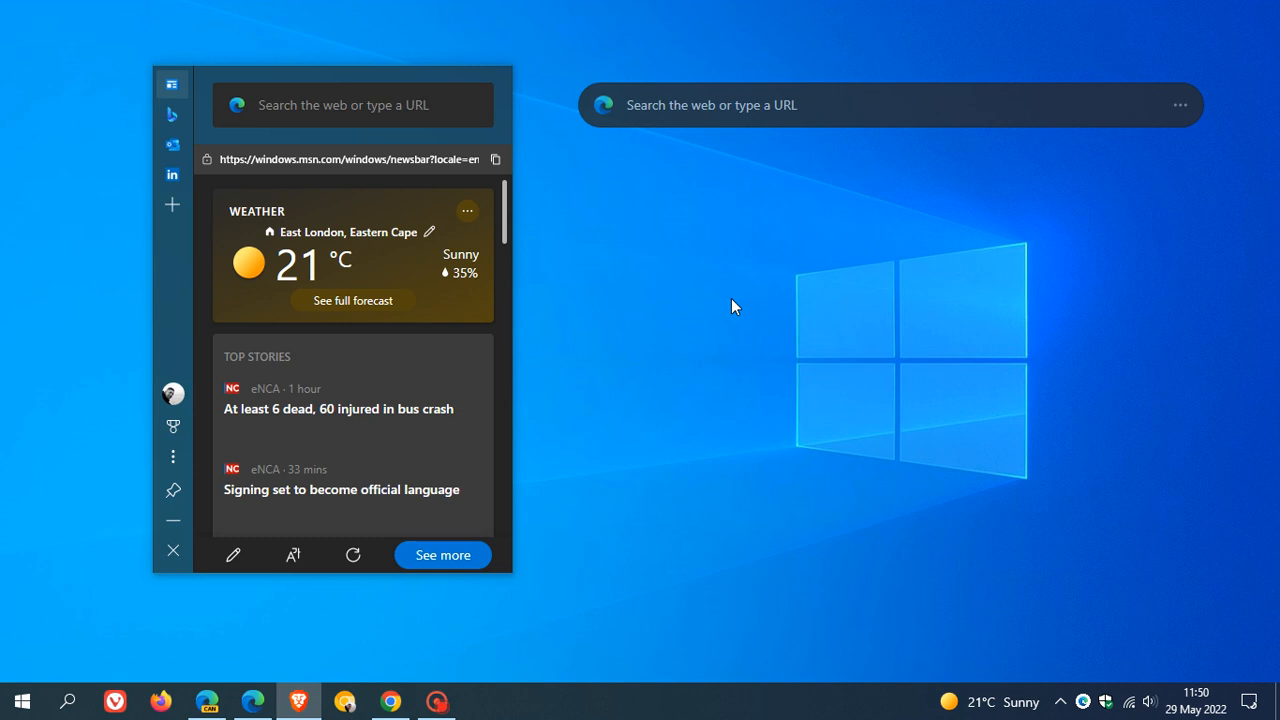
{"action": "mouse_move", "coordinate": [445, 392]}
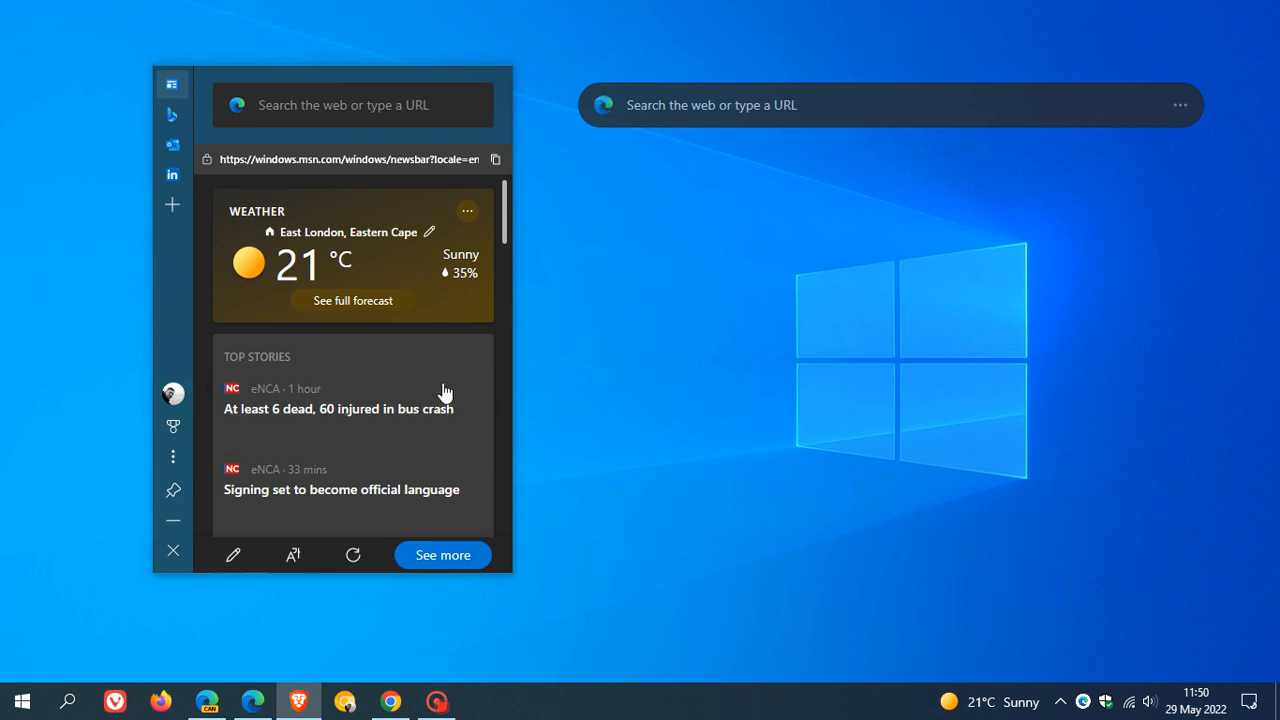
{"action": "mouse_move", "coordinate": [790, 306]}
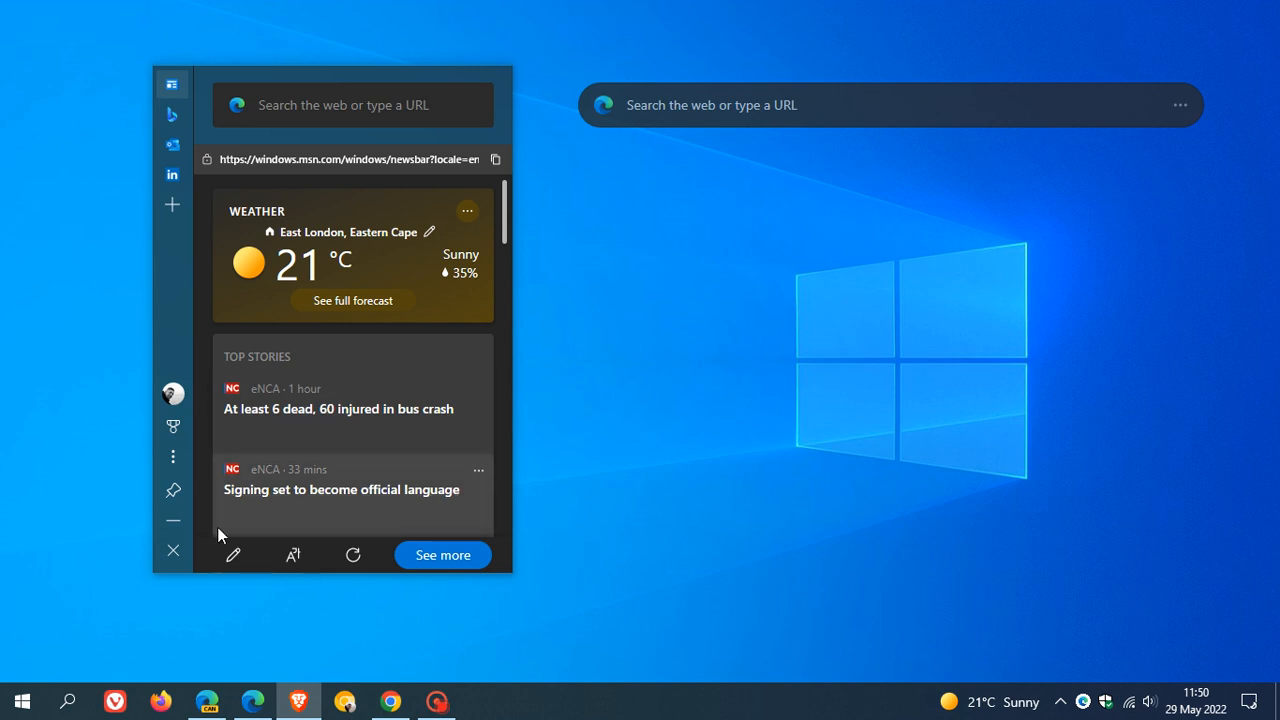
Open the Start menu and scroll the app list down past the Edge bar entries
{"action": "left_click", "coordinate": [22, 700]}
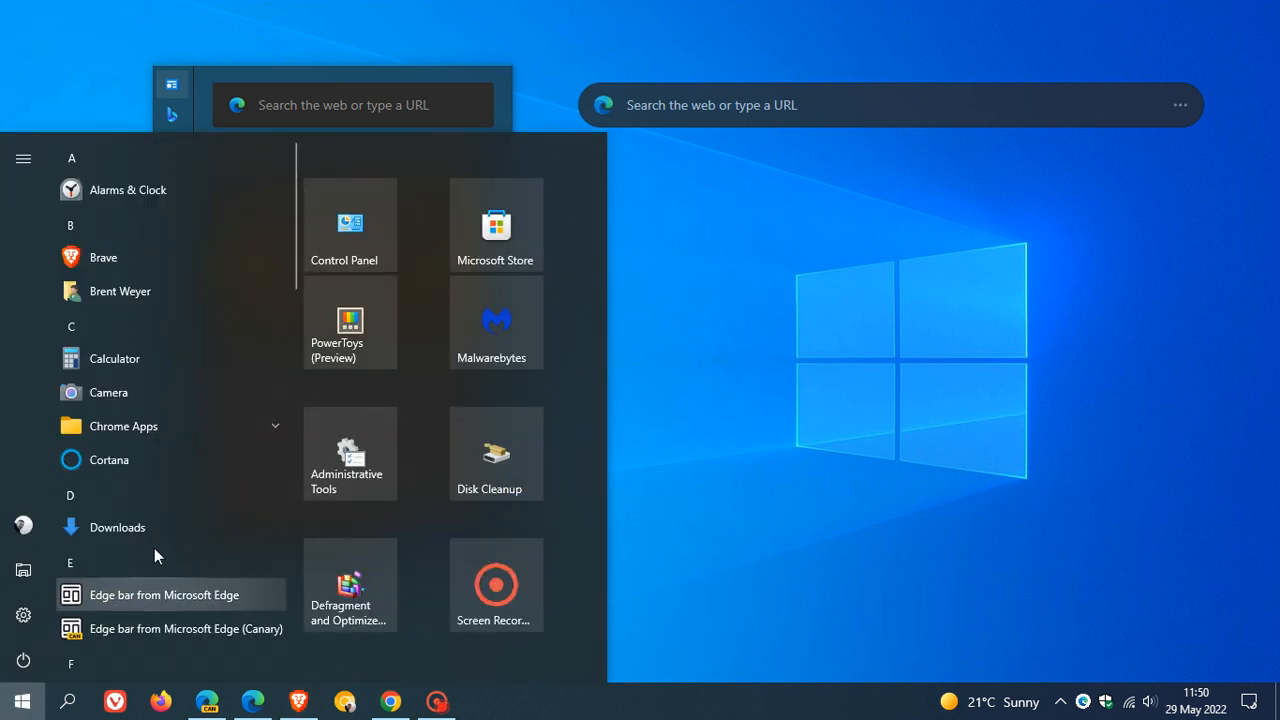
{"action": "scroll", "scroll_direction": "down", "scroll_amount": 3}
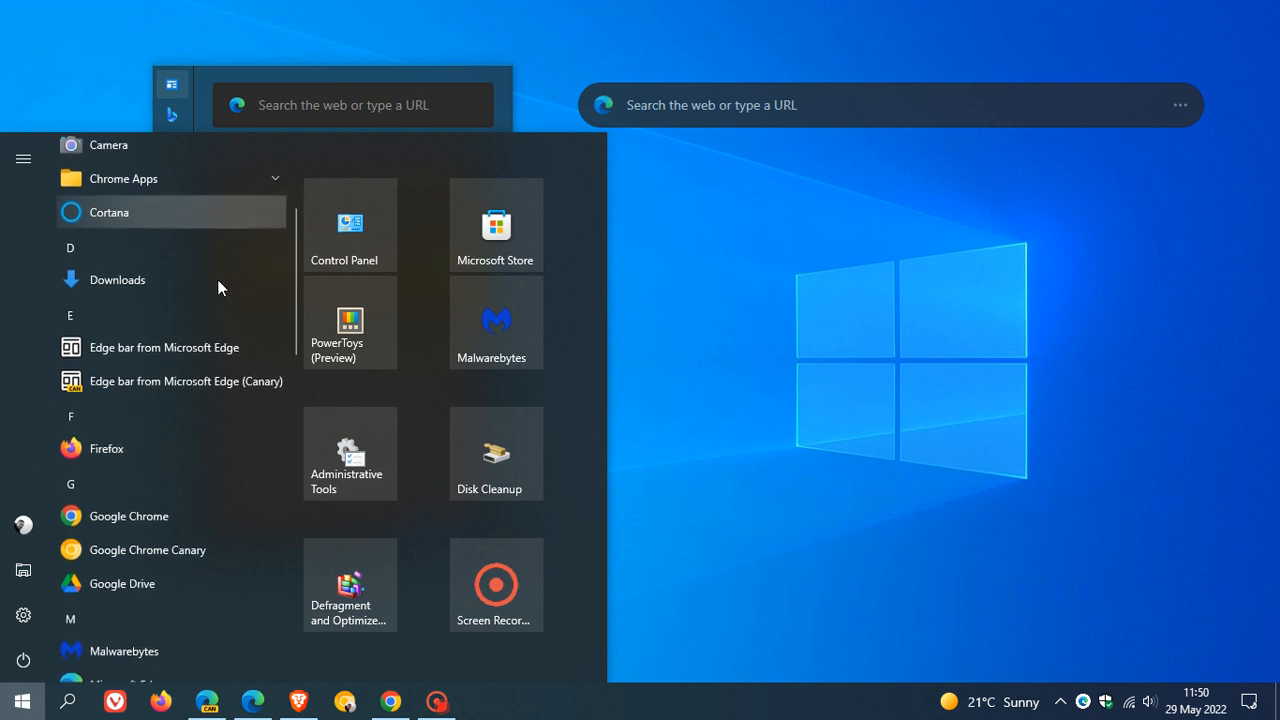
{"action": "mouse_move", "coordinate": [150, 347]}
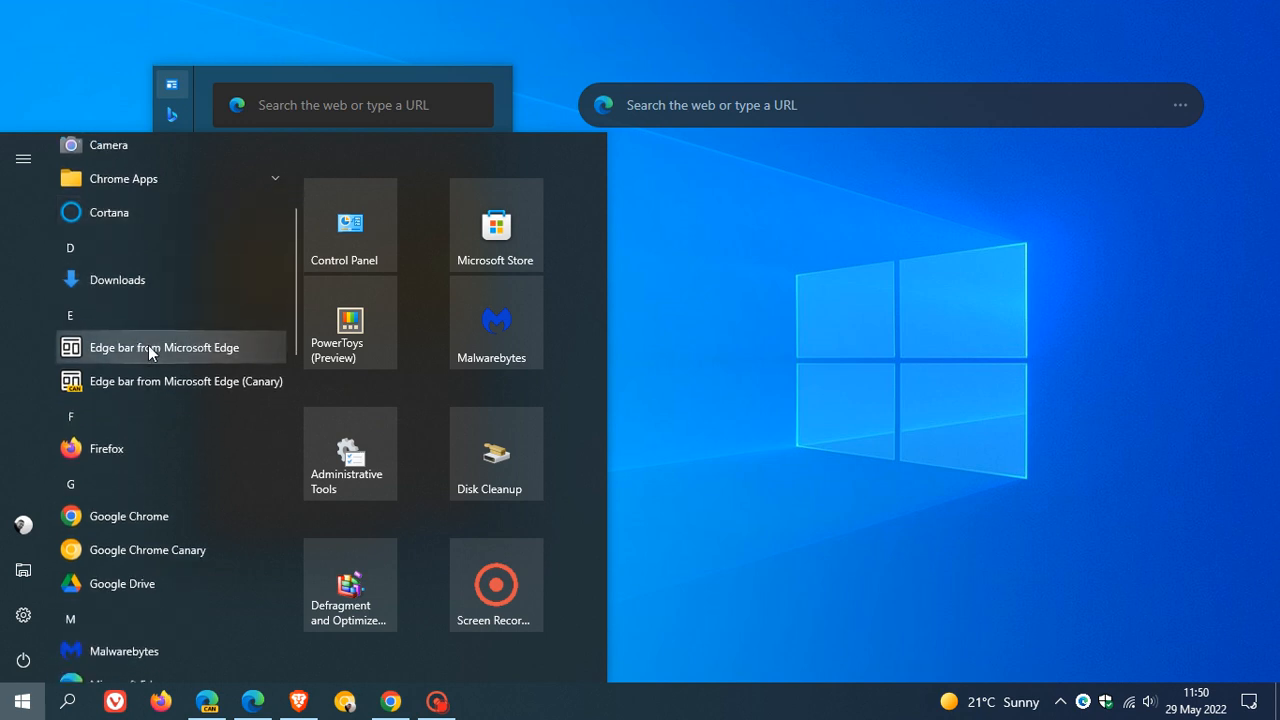
{"action": "mouse_move", "coordinate": [212, 381]}
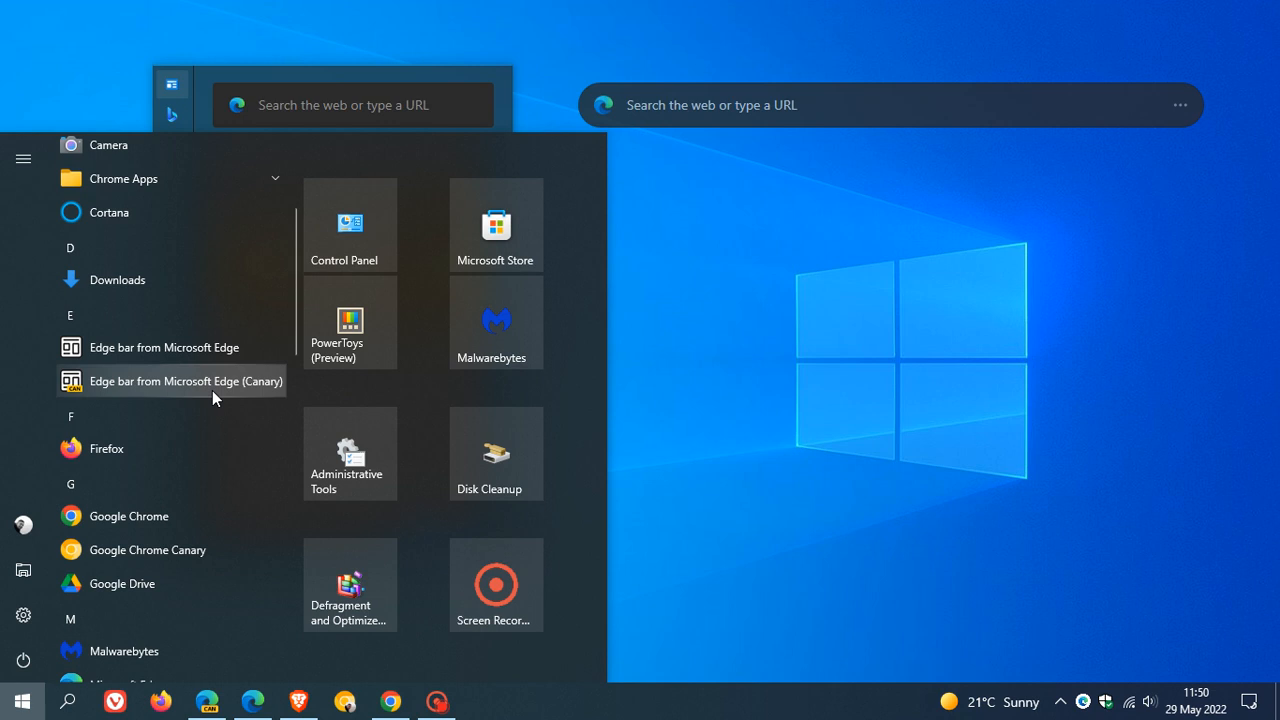
{"action": "mouse_move", "coordinate": [205, 391]}
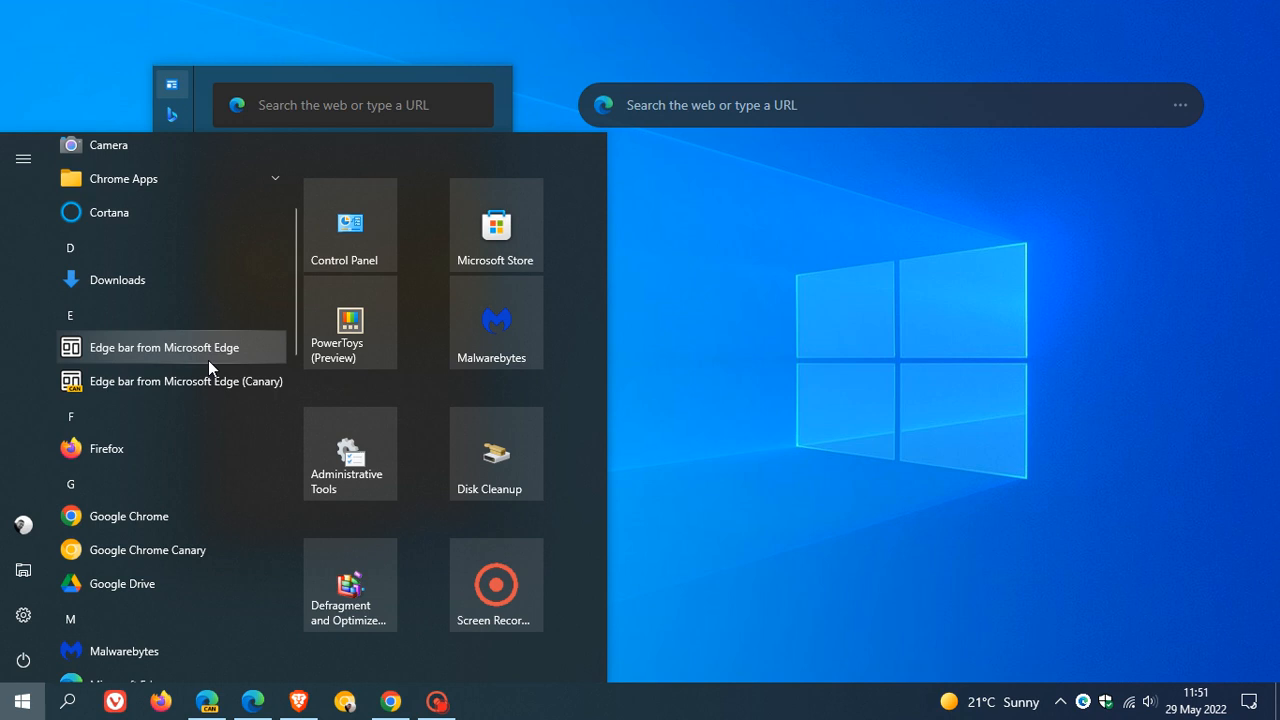
{"action": "mouse_move", "coordinate": [186, 381]}
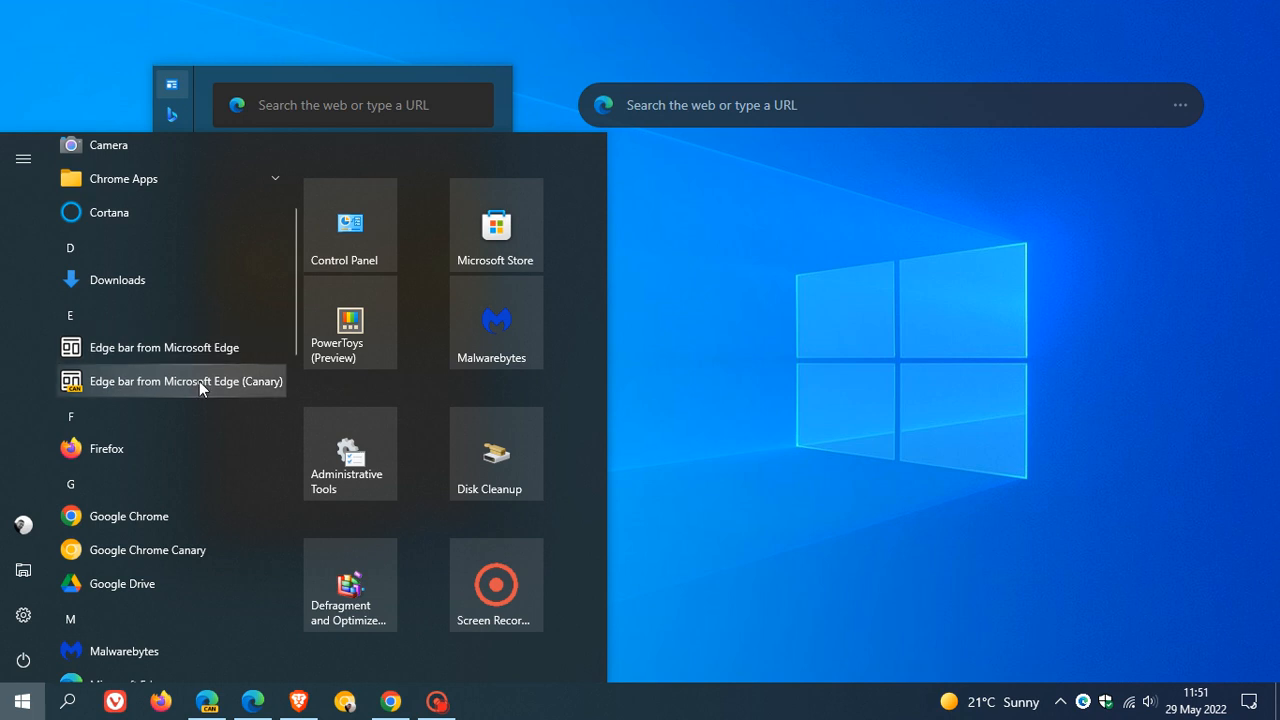
{"action": "mouse_move", "coordinate": [316, 372]}
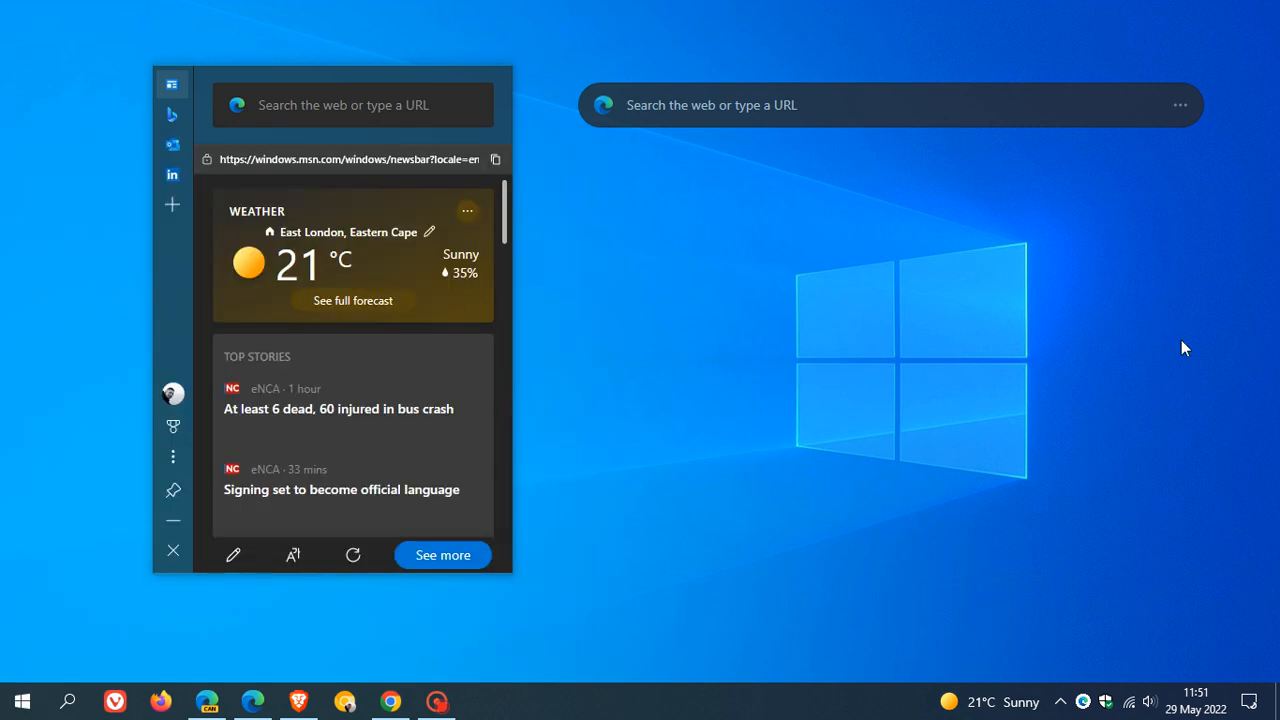
Exit both Edge bars from the system tray and relaunch the stable Edge bar
{"action": "left_click", "coordinate": [1180, 104]}
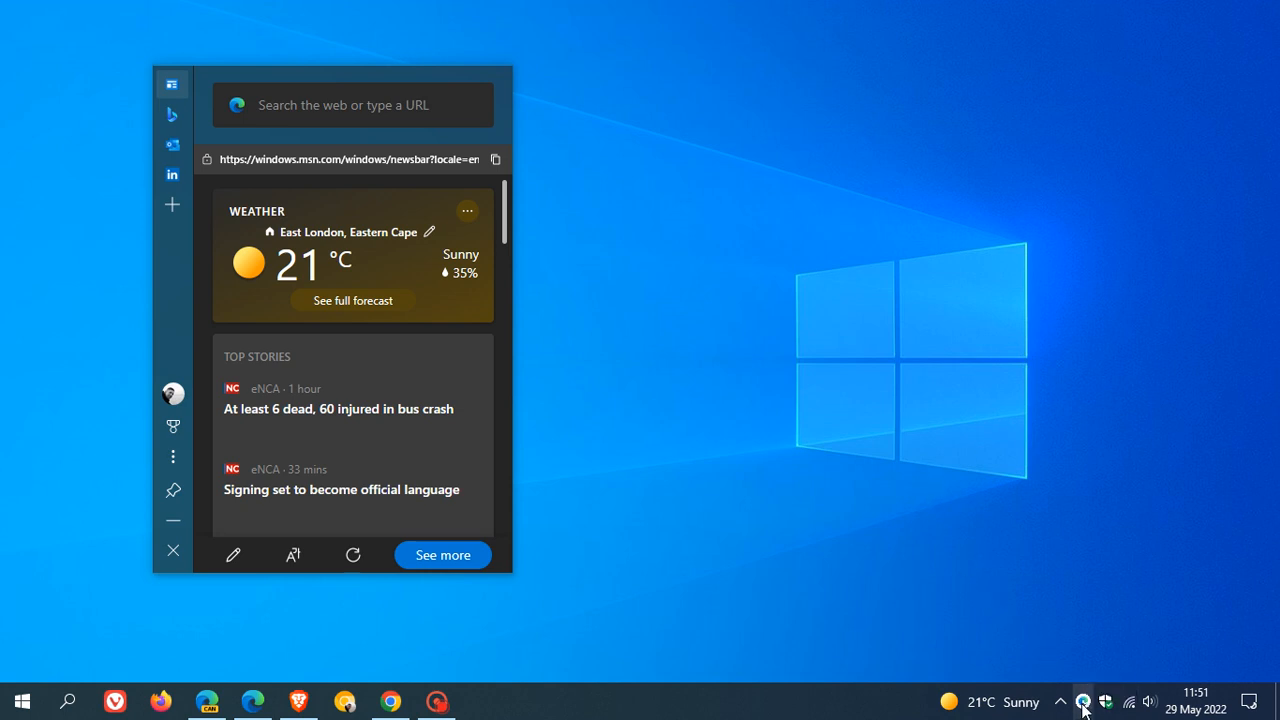
{"action": "left_click", "coordinate": [1083, 701]}
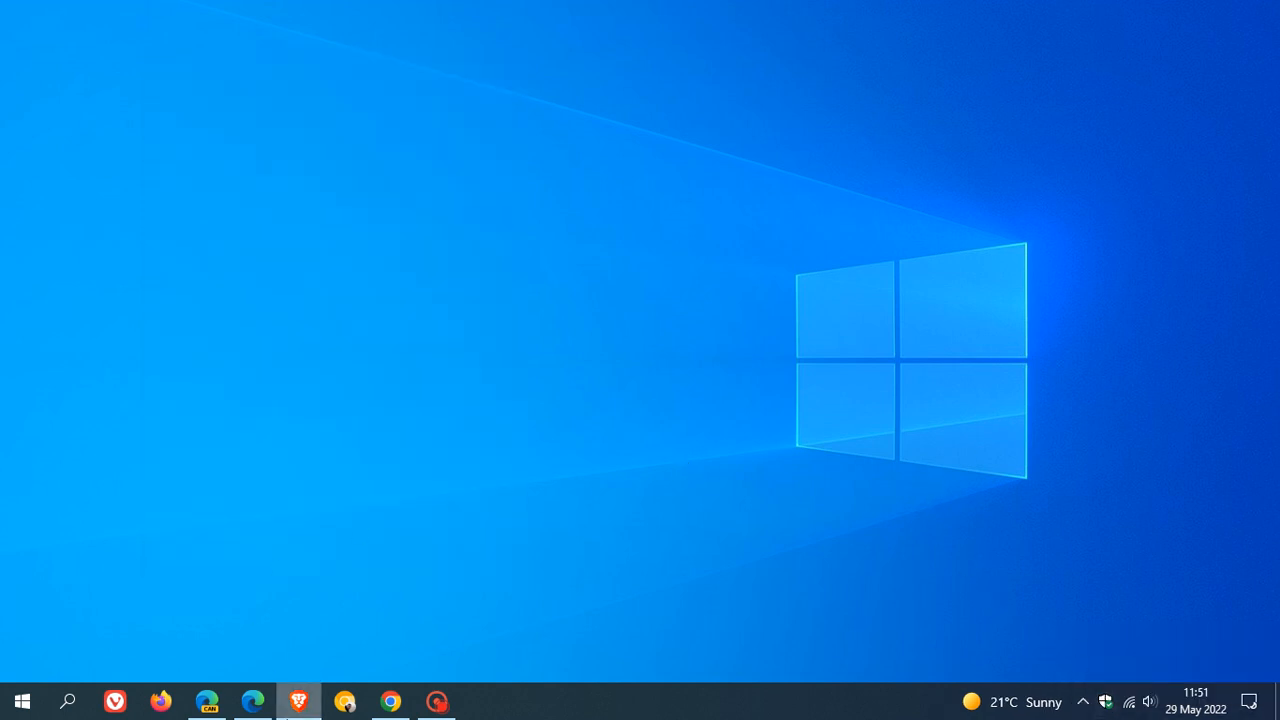
{"action": "left_click", "coordinate": [253, 700]}
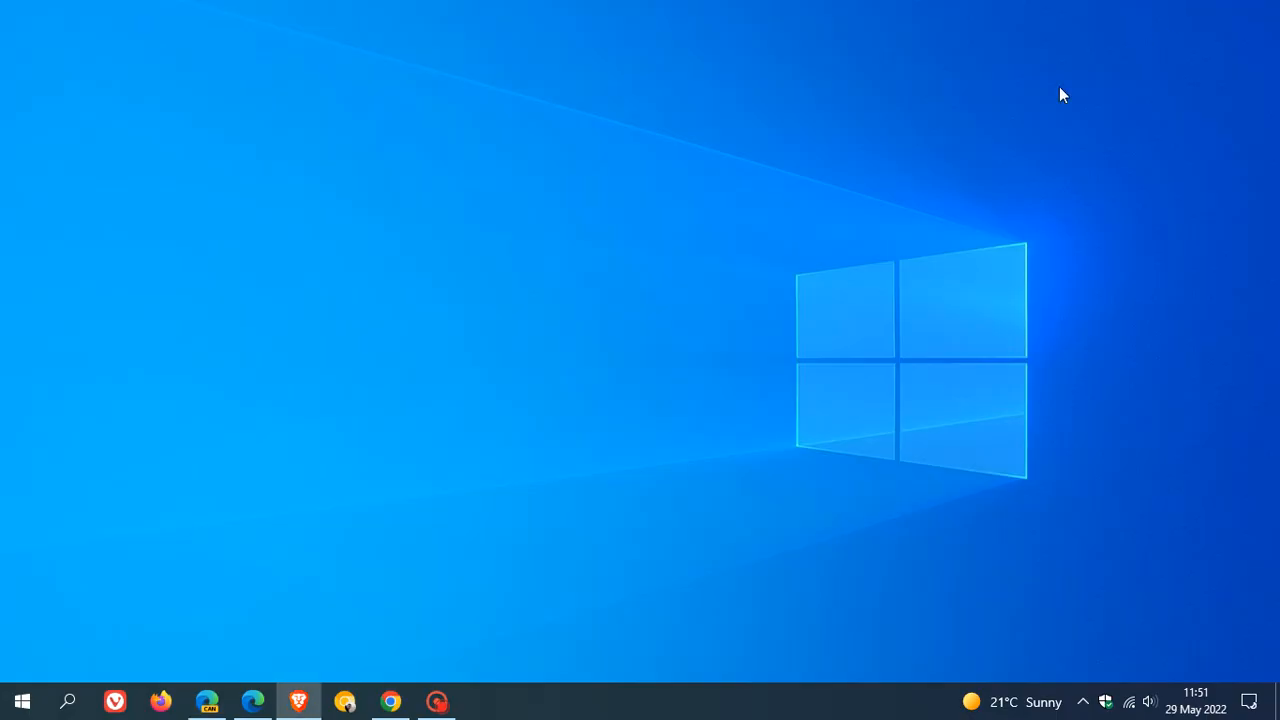
{"action": "left_click", "coordinate": [22, 701]}
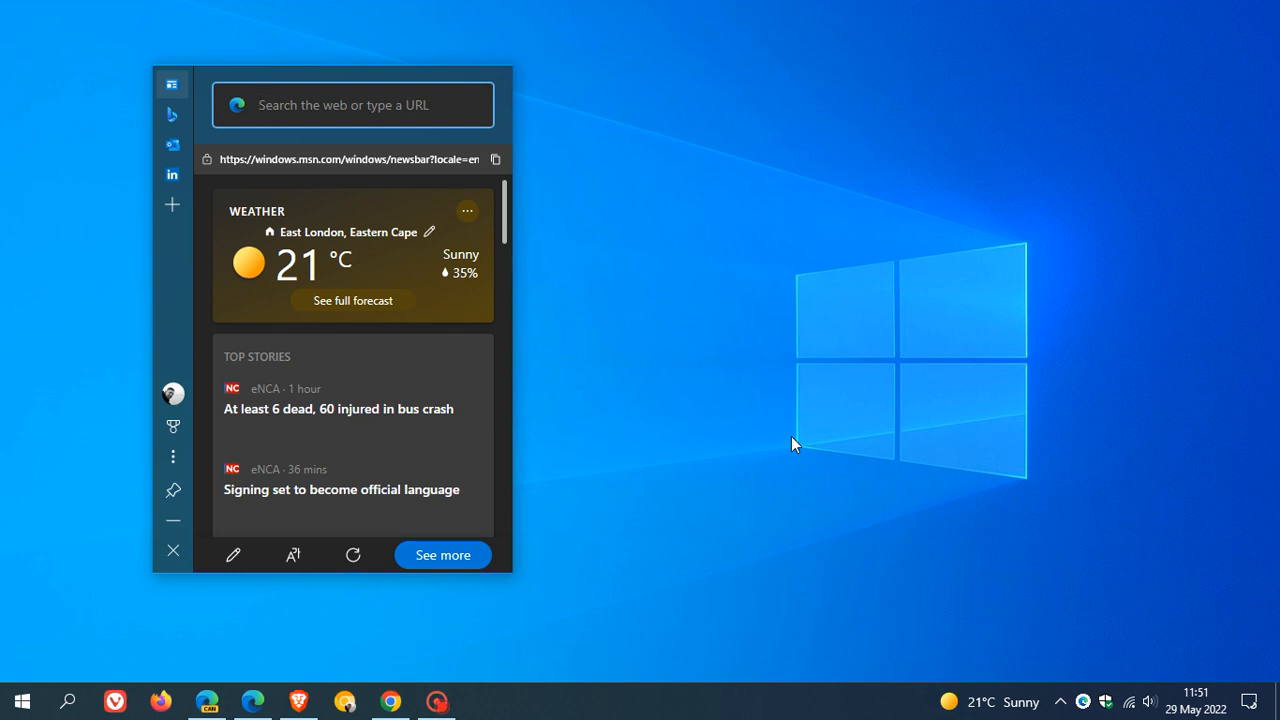
Launch 'Edge bar from Microsoft Edge (Canary)' from the Start menu app list
{"action": "left_click", "coordinate": [353, 104]}
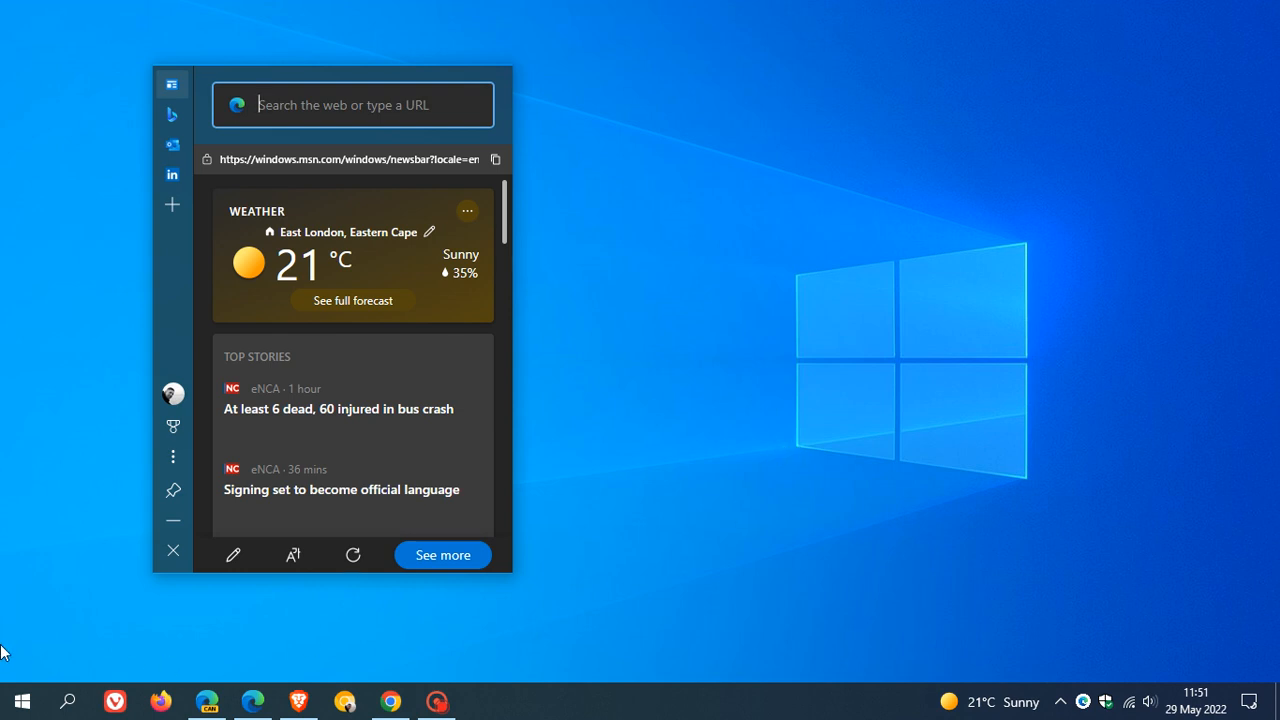
{"action": "left_click", "coordinate": [22, 700]}
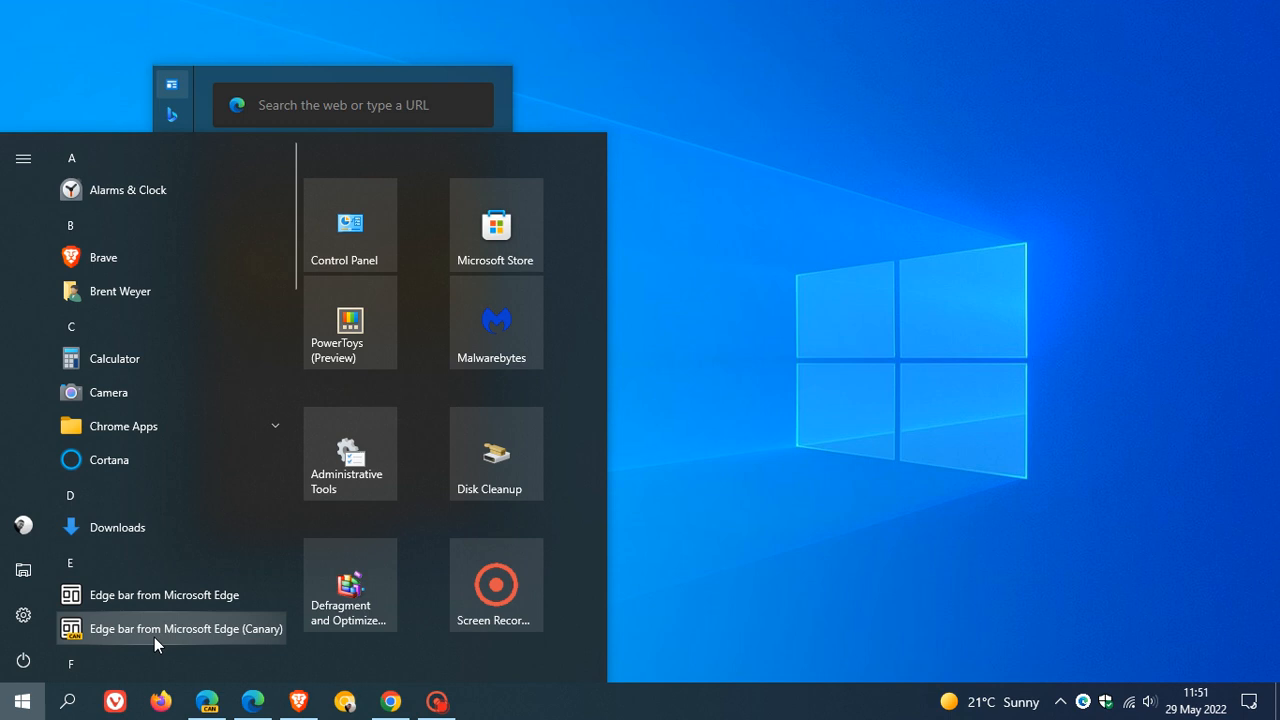
{"action": "left_click", "coordinate": [186, 628]}
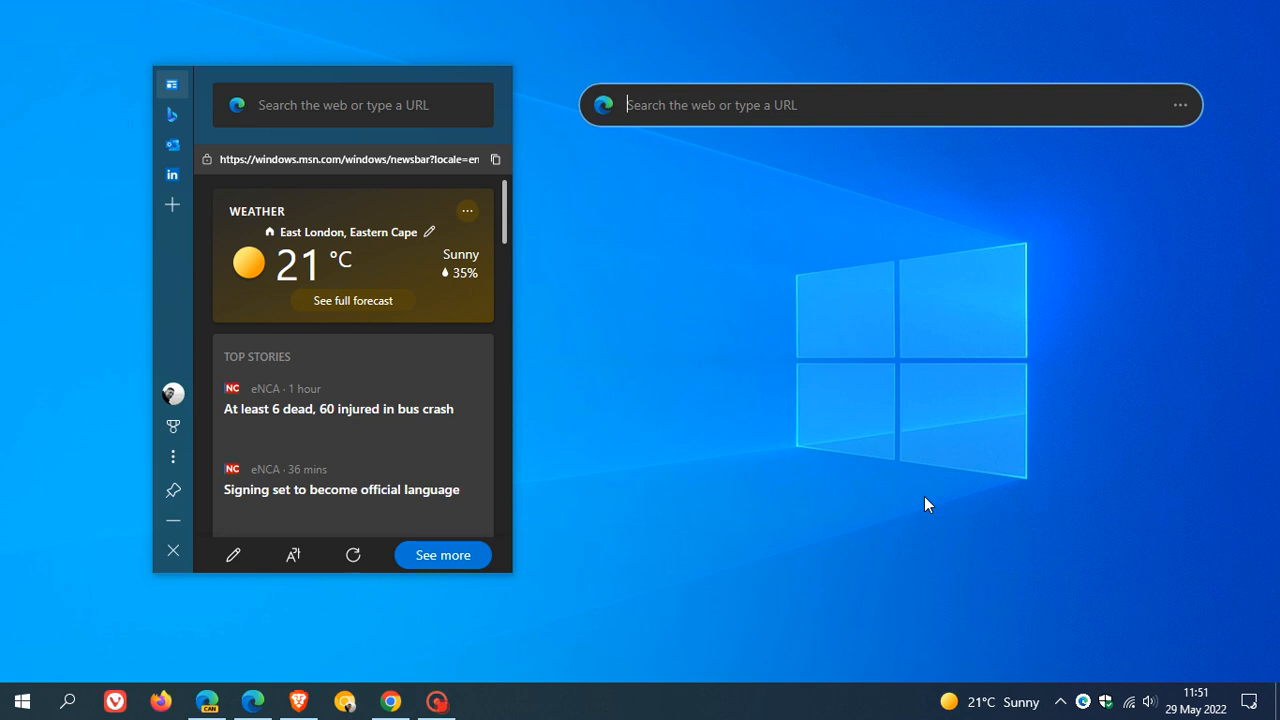
{"action": "mouse_move", "coordinate": [845, 408]}
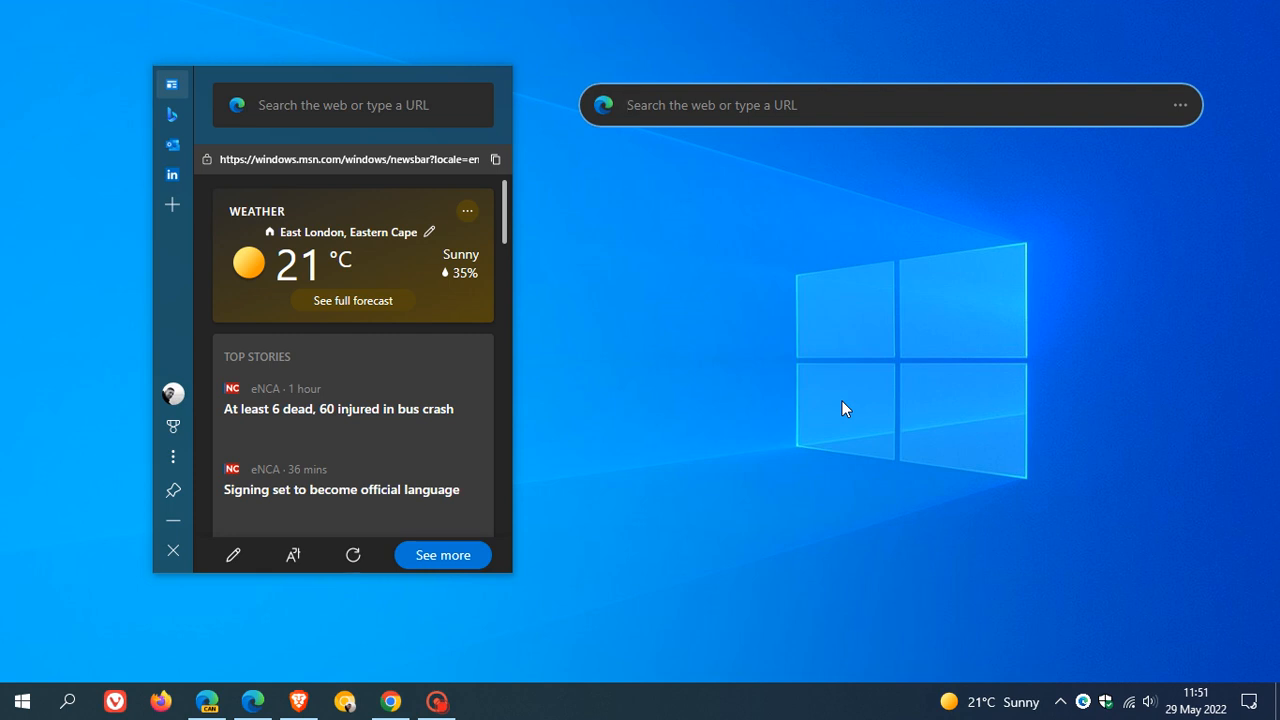
{"action": "mouse_move", "coordinate": [865, 375]}
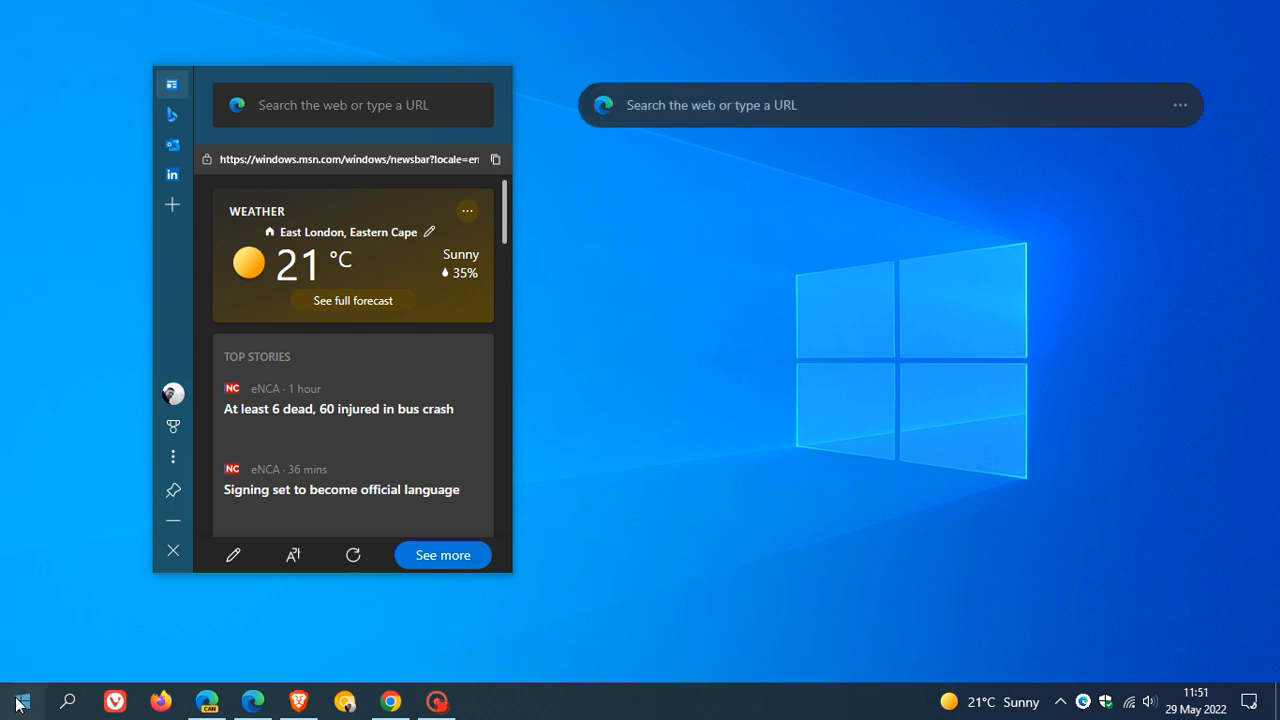
Open the Start menu showing both stable and Canary Edge bar entries
{"action": "left_click", "coordinate": [20, 701]}
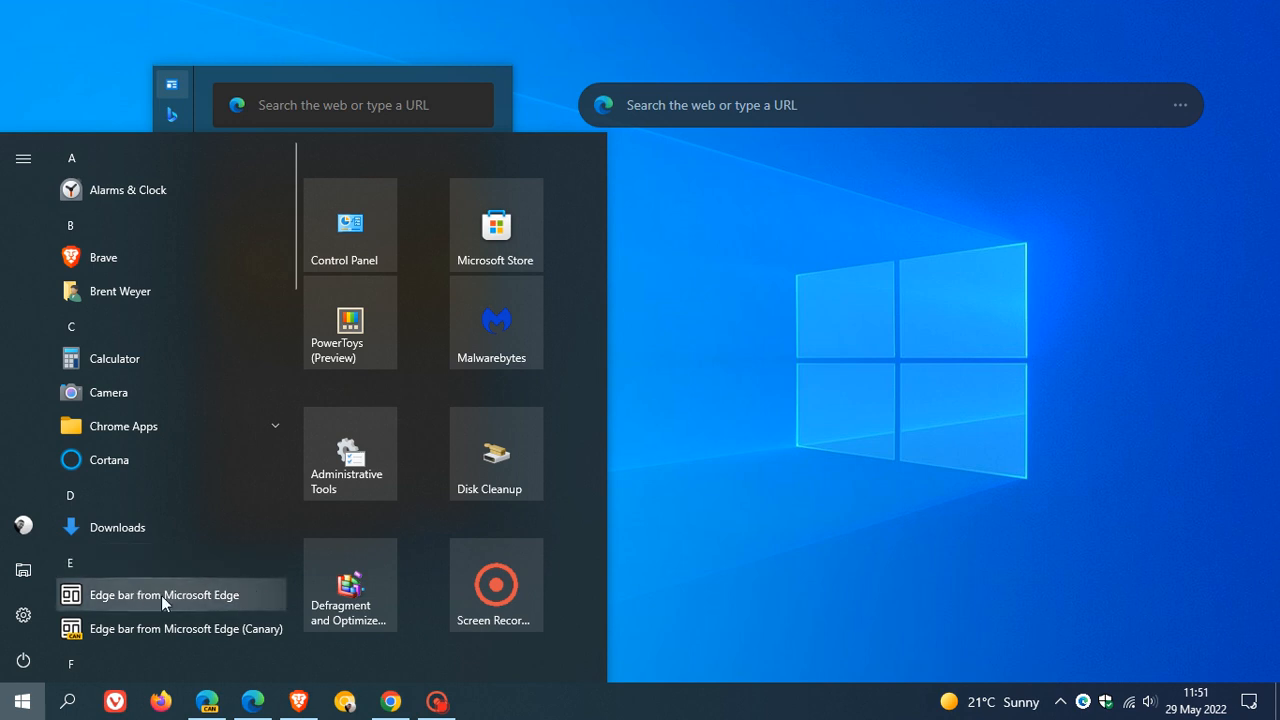
{"action": "mouse_move", "coordinate": [172, 628]}
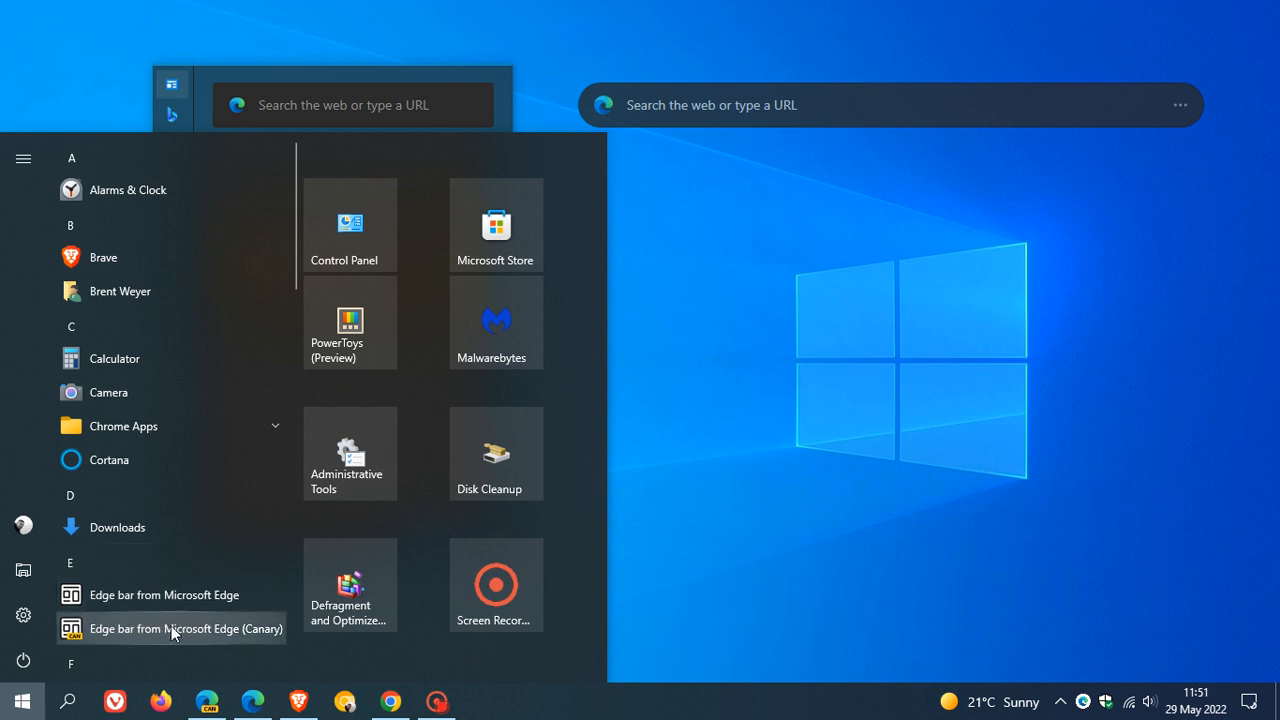
{"action": "mouse_move", "coordinate": [922, 474]}
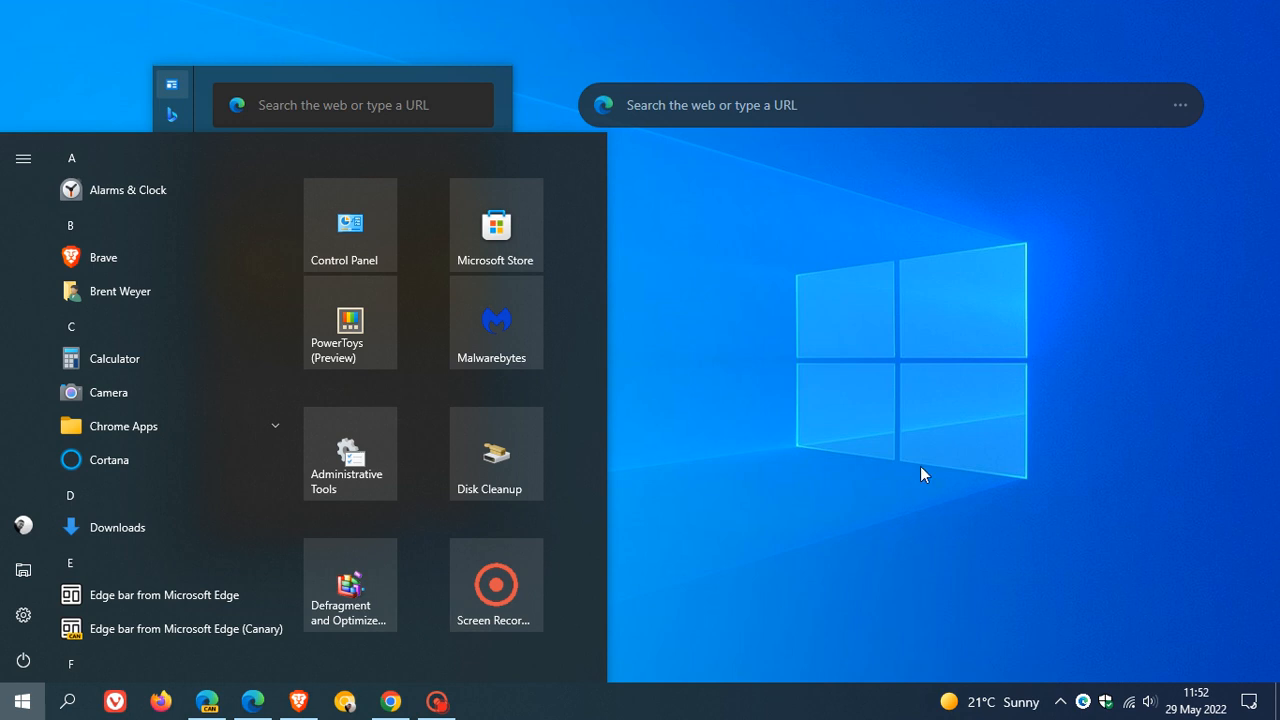